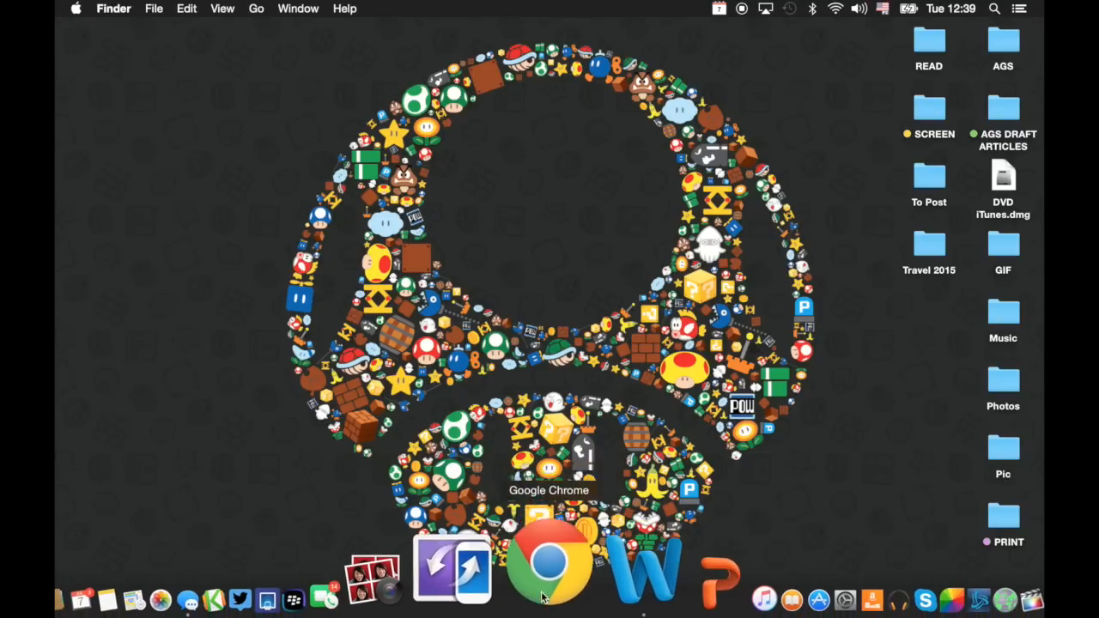
# Step: Launch Google Chrome from the Dock to load the Google Play Store
pyautogui.click(549, 567)
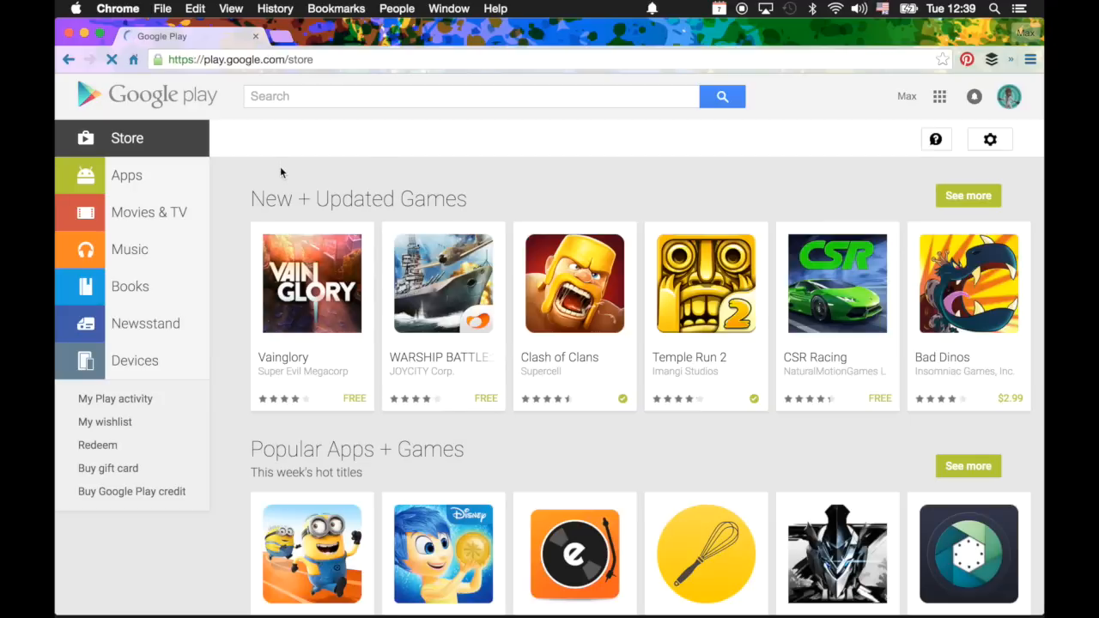
pyautogui.moveTo(146, 324)
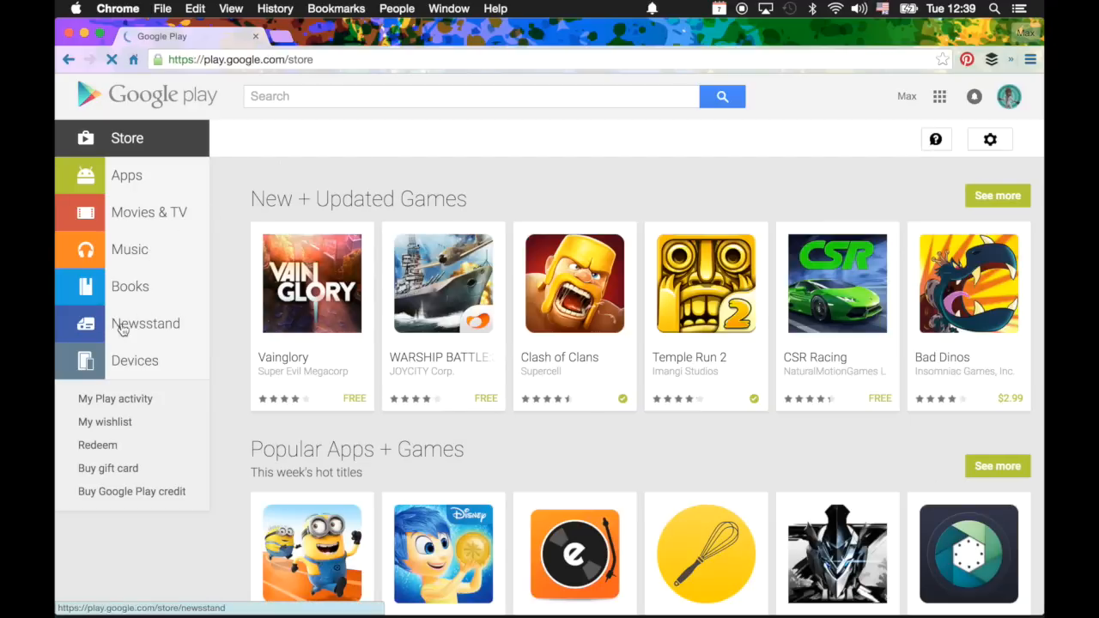
# Step: Go to Newsstand and open My newsstand subscriptions
pyautogui.click(146, 323)
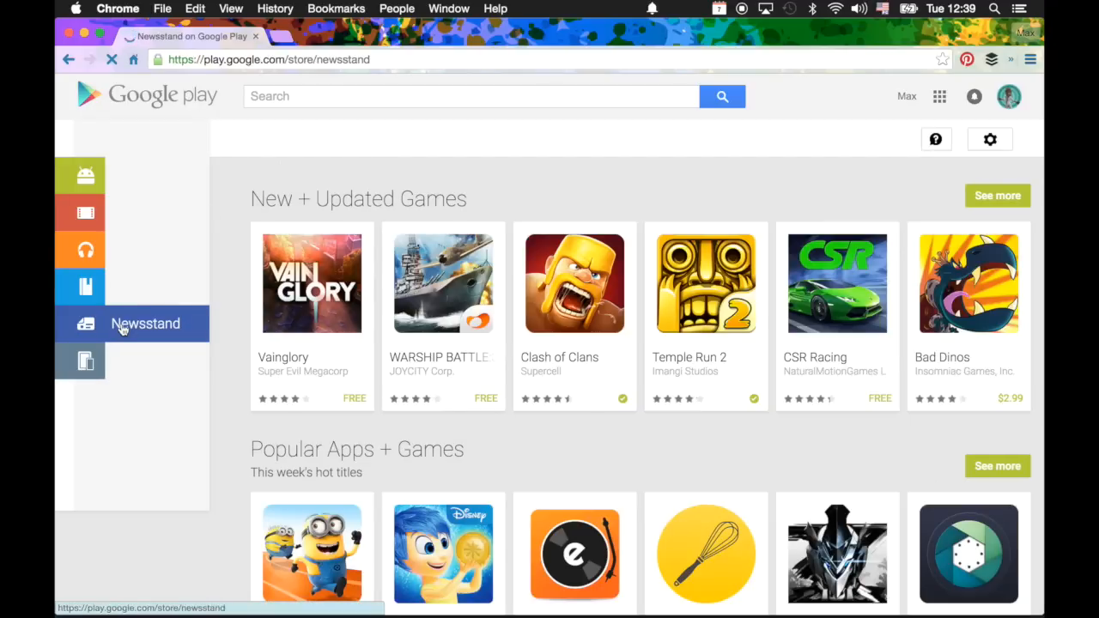
pyautogui.click(145, 323)
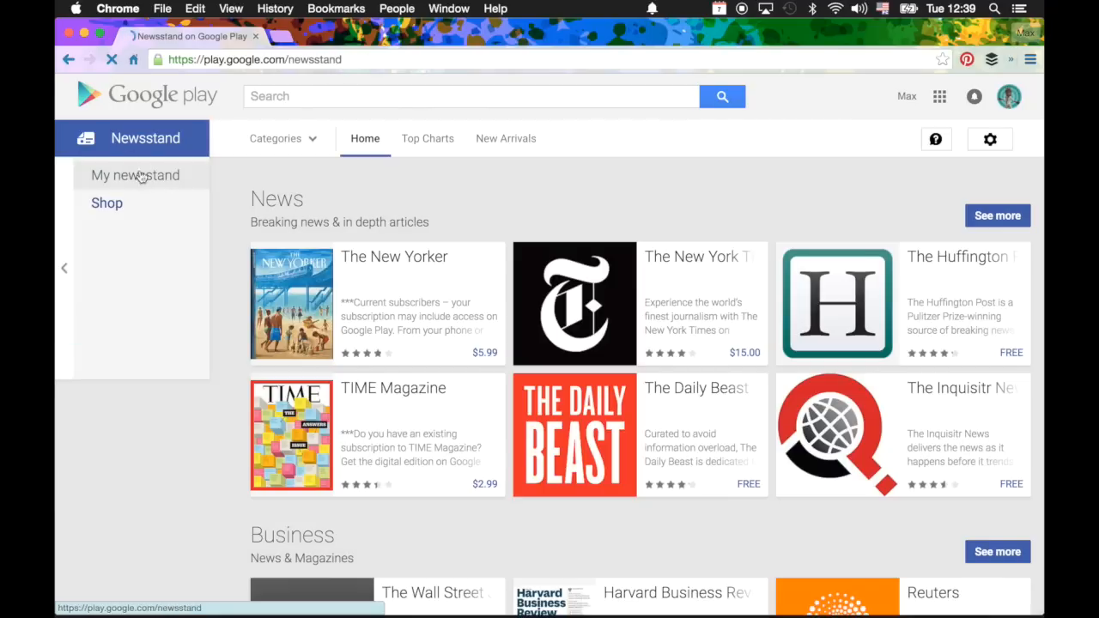
pyautogui.click(135, 175)
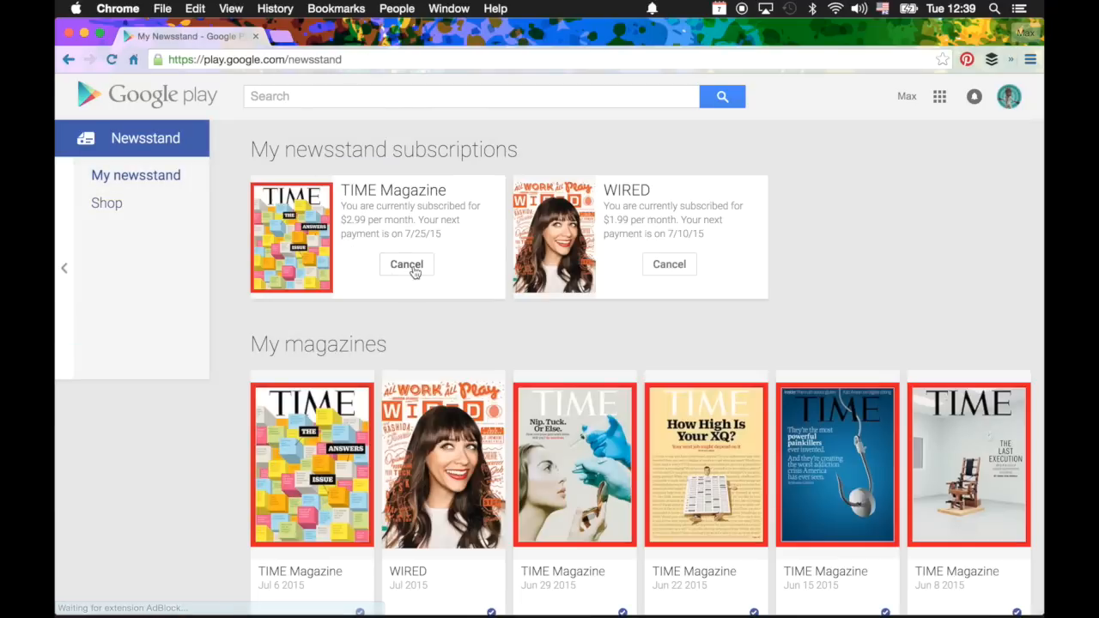
# Step: Cancel the TIME Magazine subscription, keeping access until 7/25/15
pyautogui.click(406, 263)
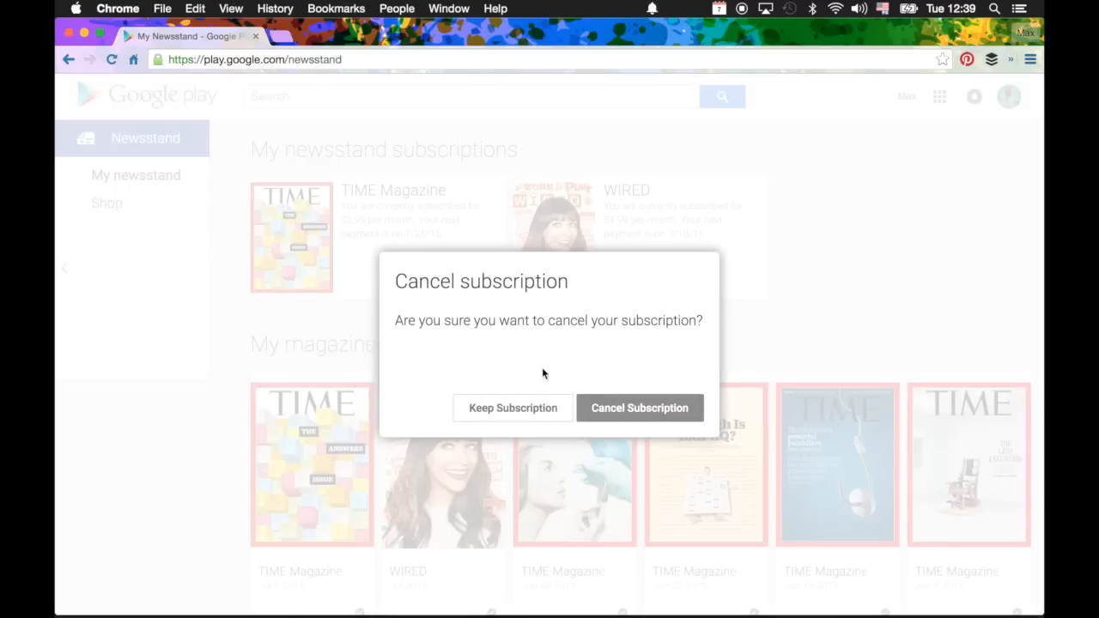
pyautogui.click(639, 407)
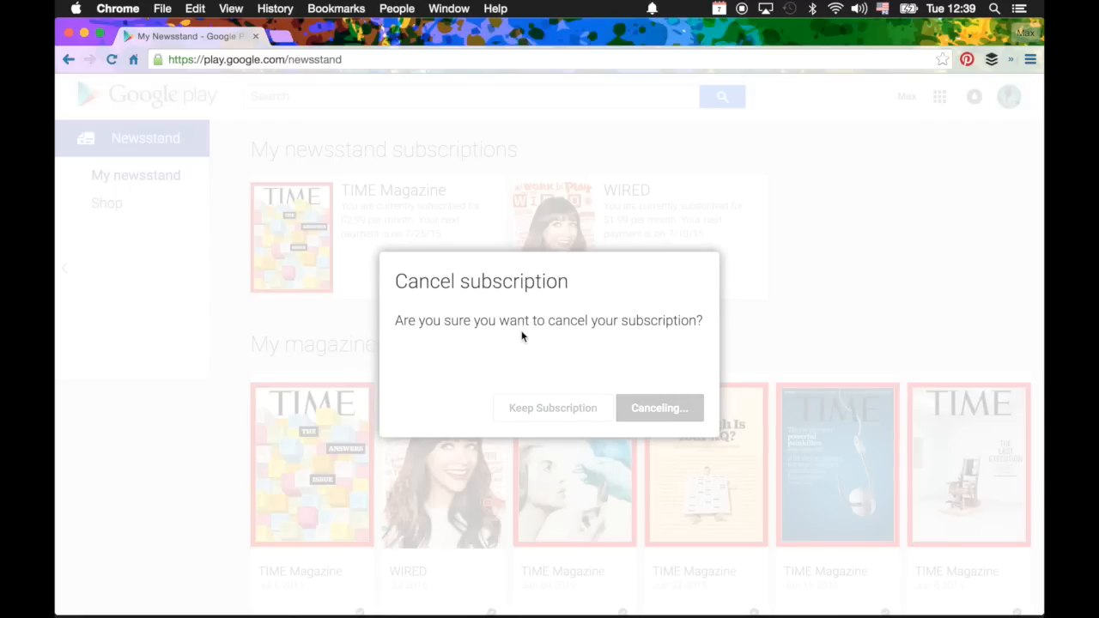
pyautogui.moveTo(590, 382)
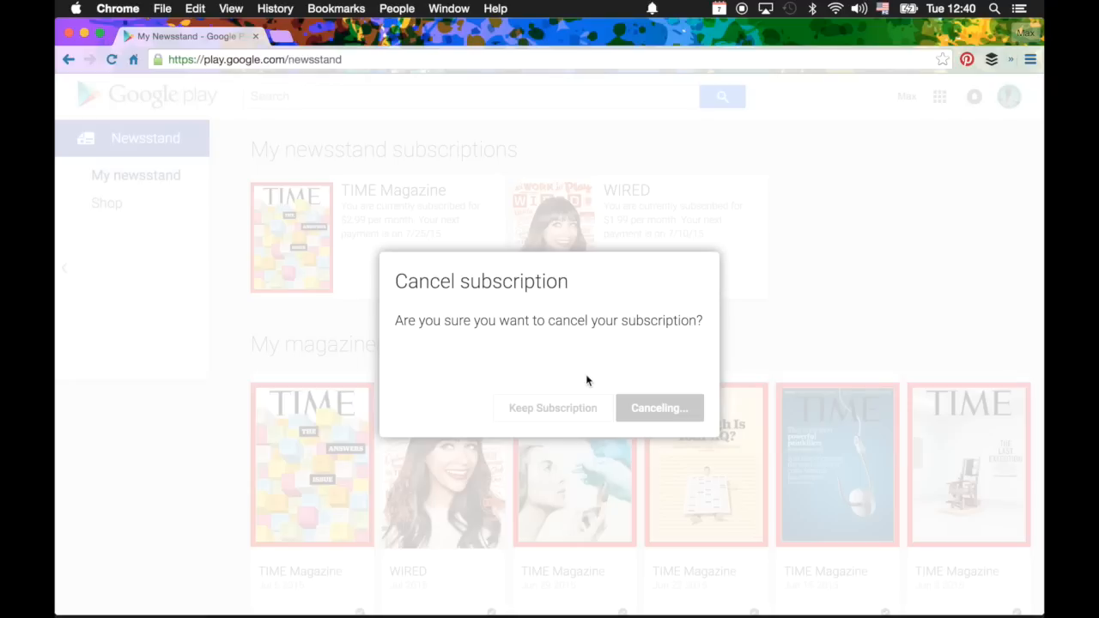
pyautogui.click(658, 408)
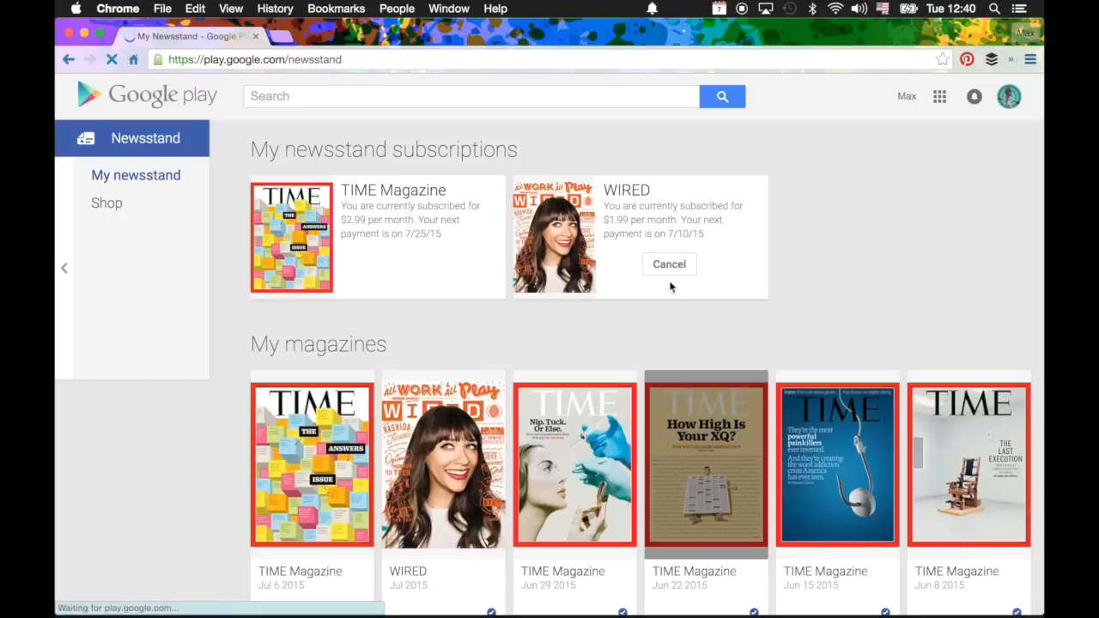
pyautogui.click(669, 264)
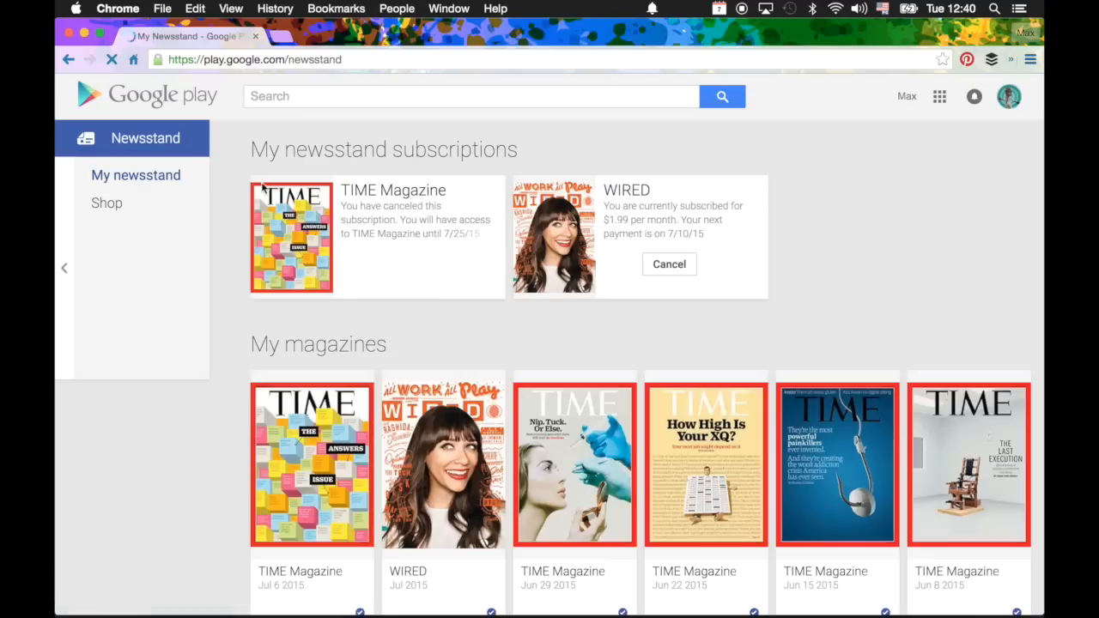
# Step: Cancel the WIRED subscription, leaving access until 7/10/15
pyautogui.click(669, 264)
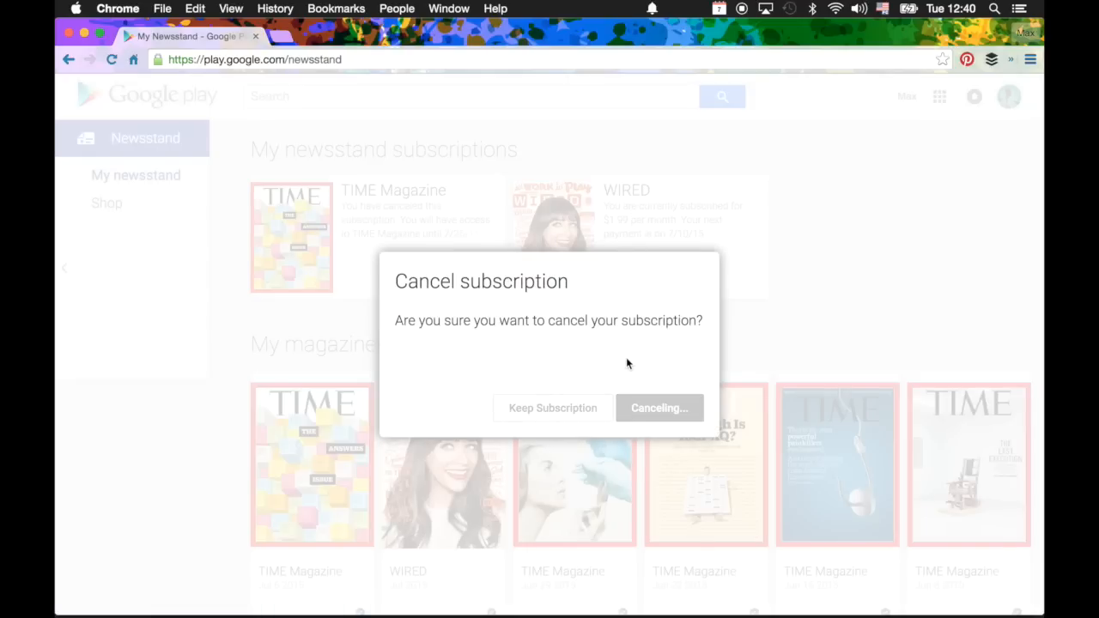
pyautogui.moveTo(684, 401)
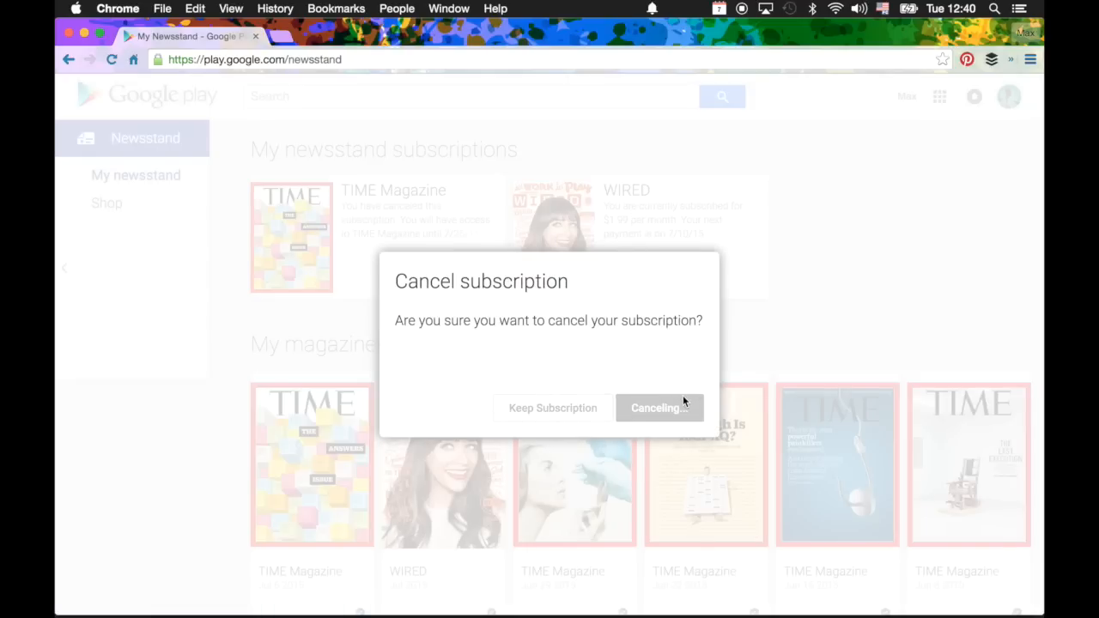
pyautogui.click(658, 408)
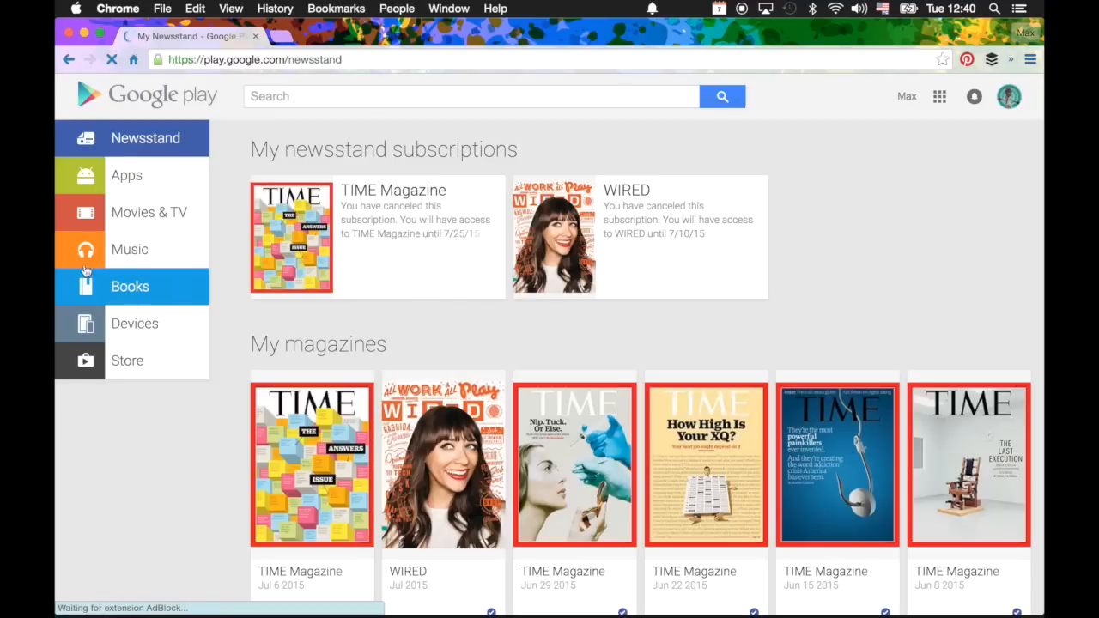
# Step: Switch to the Music store and show the account options menu
pyautogui.click(130, 249)
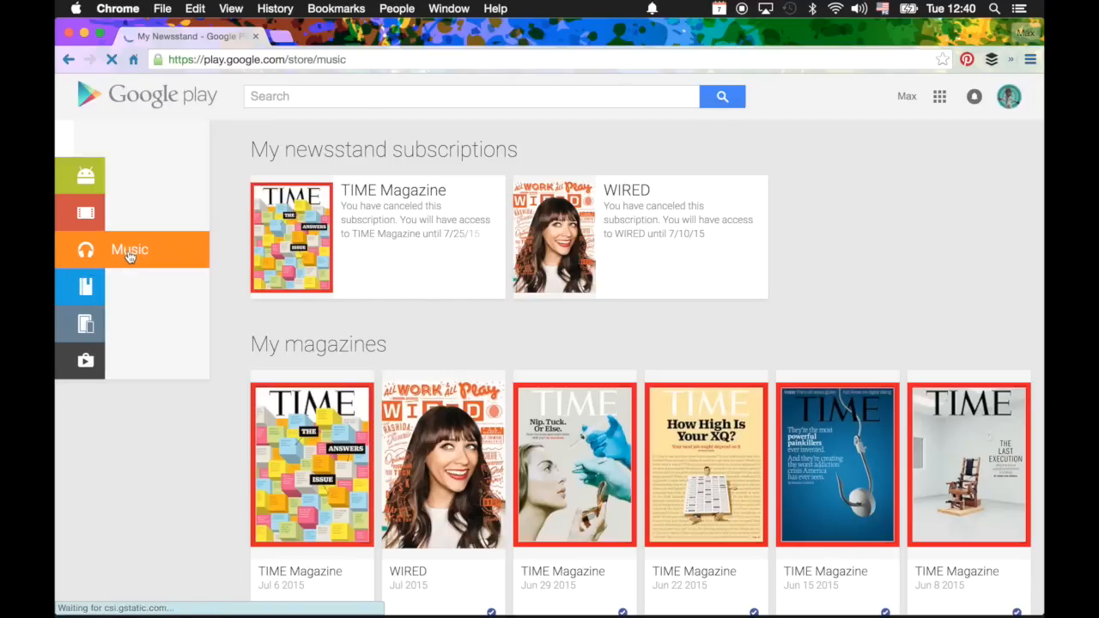
pyautogui.click(129, 249)
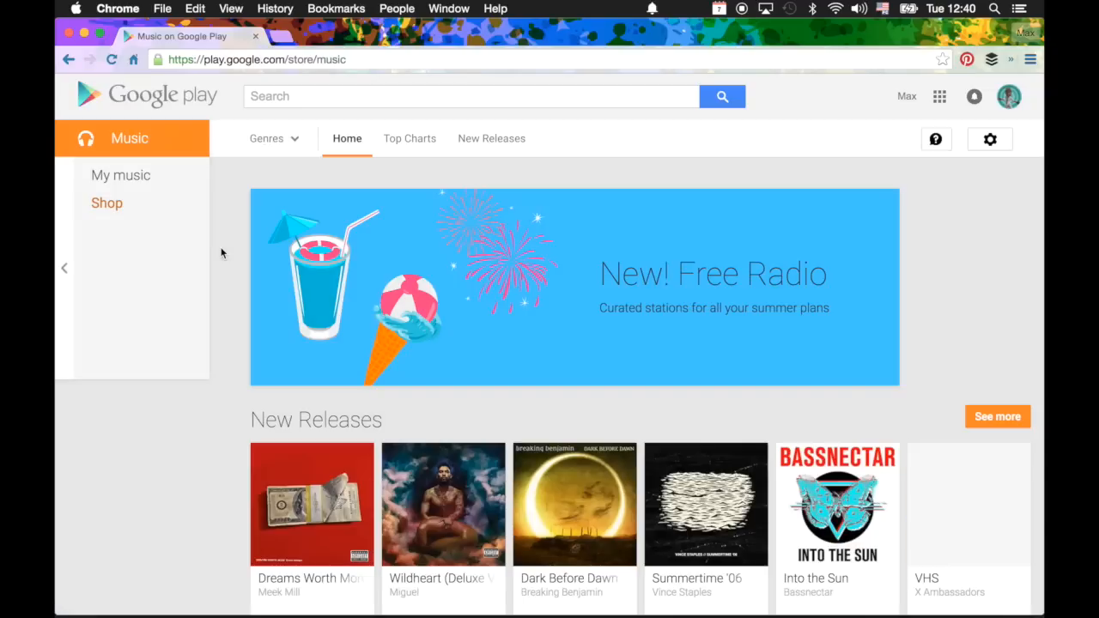
pyautogui.click(120, 174)
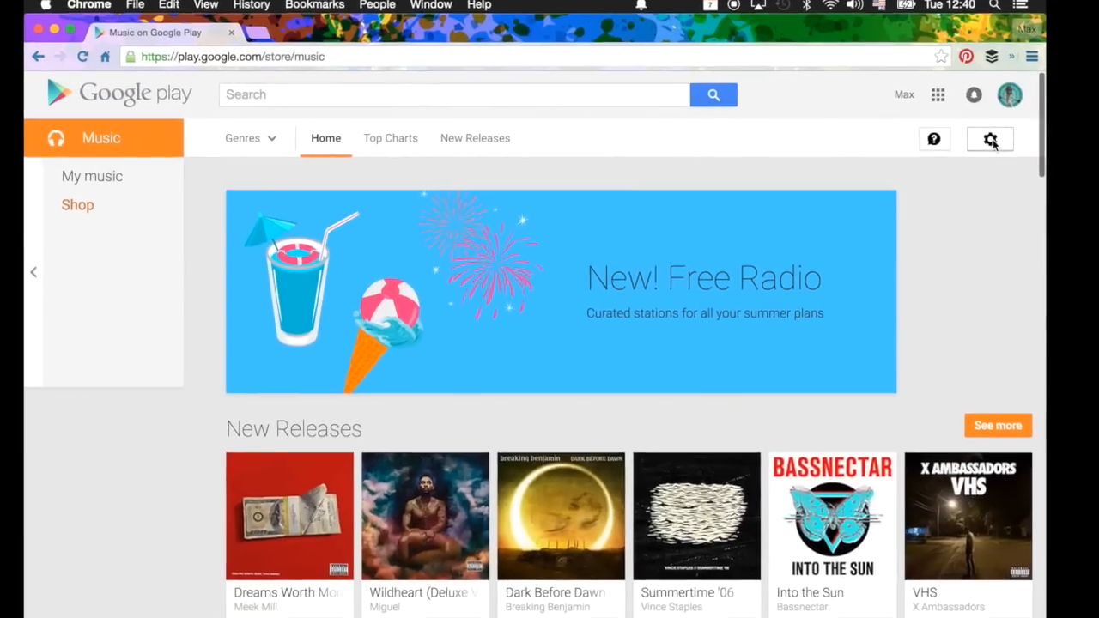
pyautogui.click(990, 139)
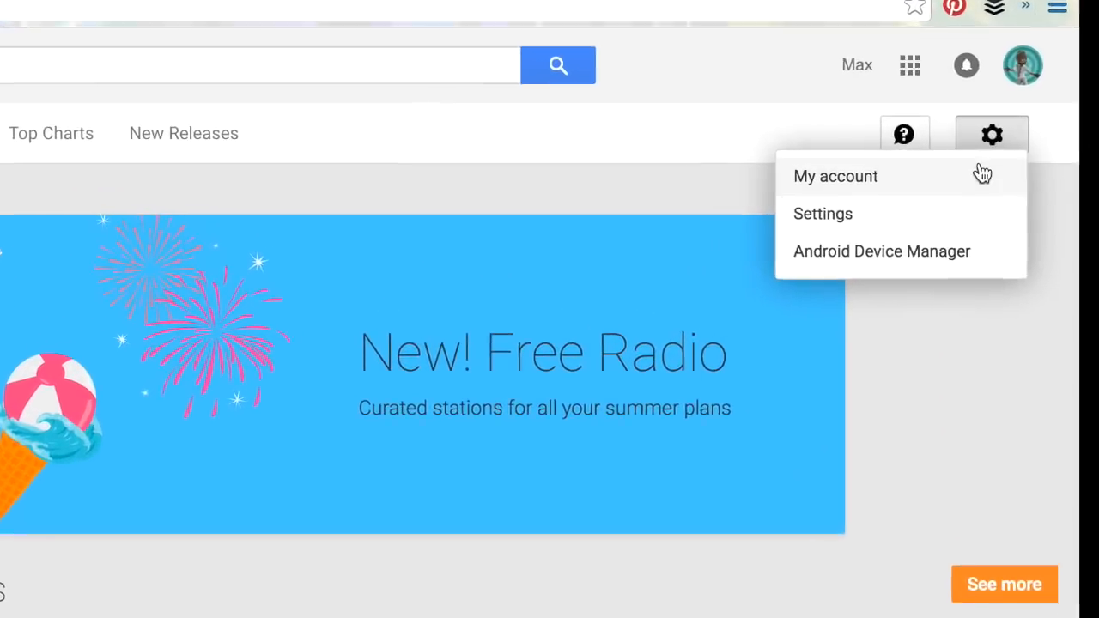
# Step: Open My account and scroll down to Order history
pyautogui.click(834, 176)
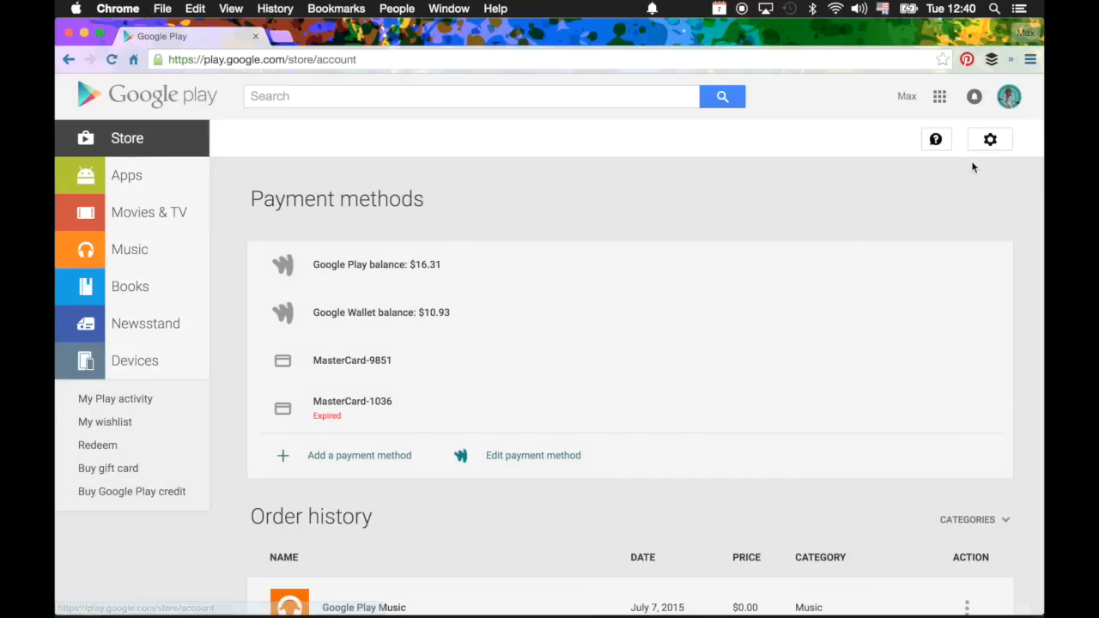
pyautogui.scroll(-3)
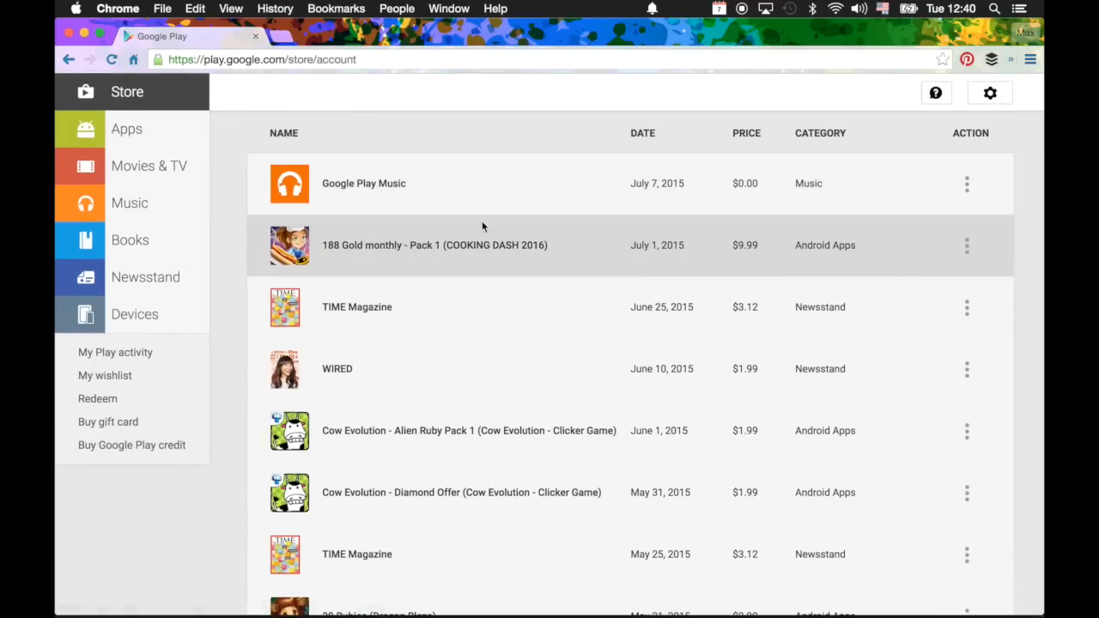
# Step: Cancel the 188 Gold monthly COOKING DASH 2016 subscription from its order row
pyautogui.click(965, 245)
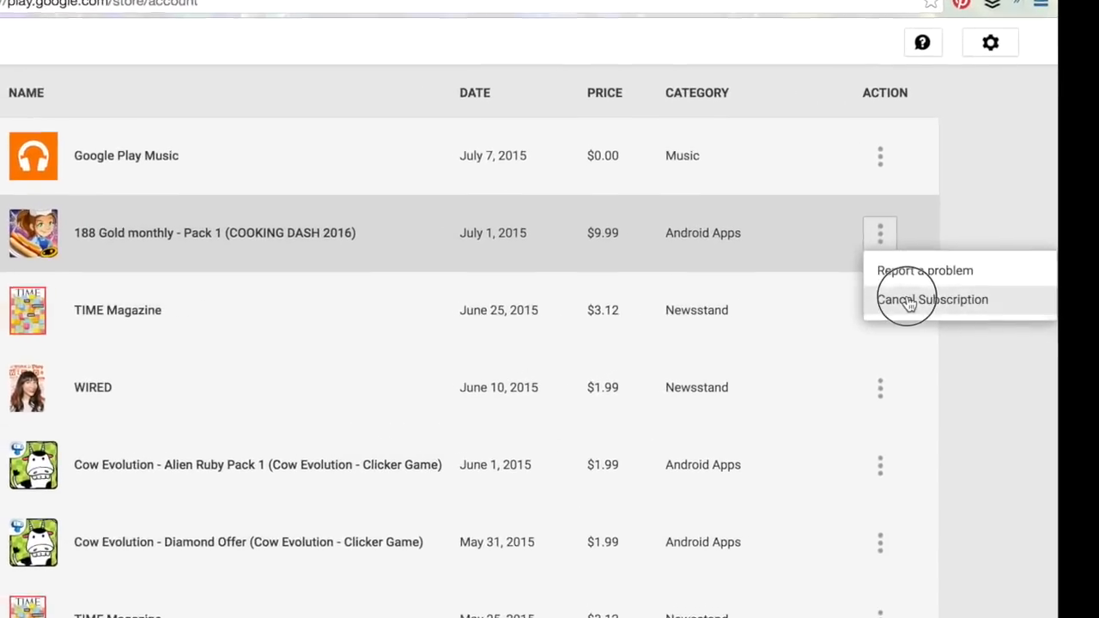
pyautogui.click(931, 299)
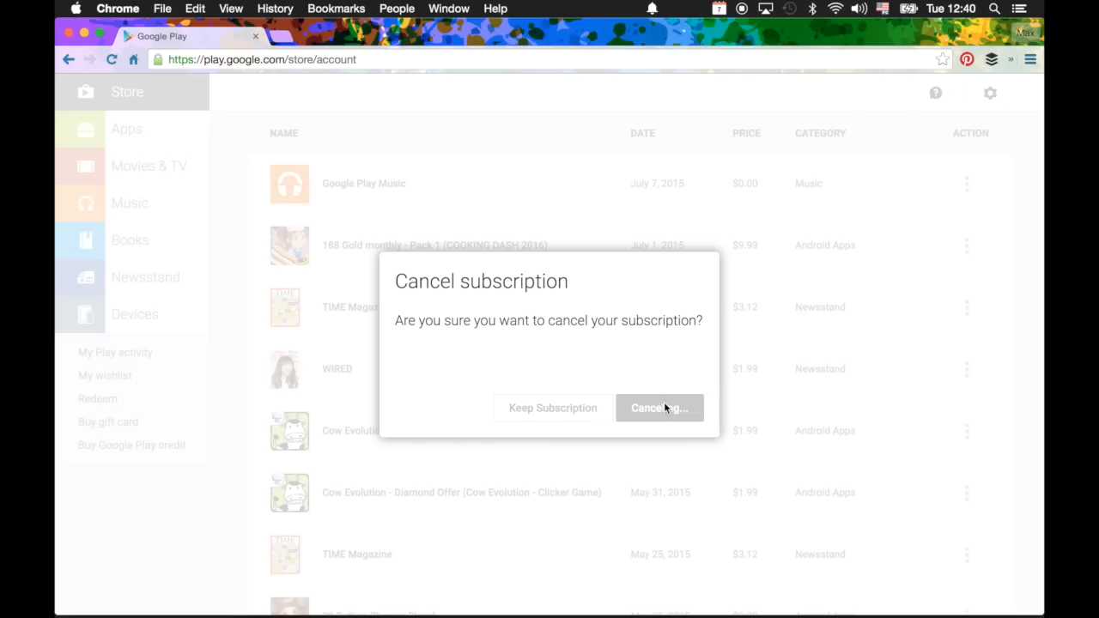
pyautogui.click(659, 408)
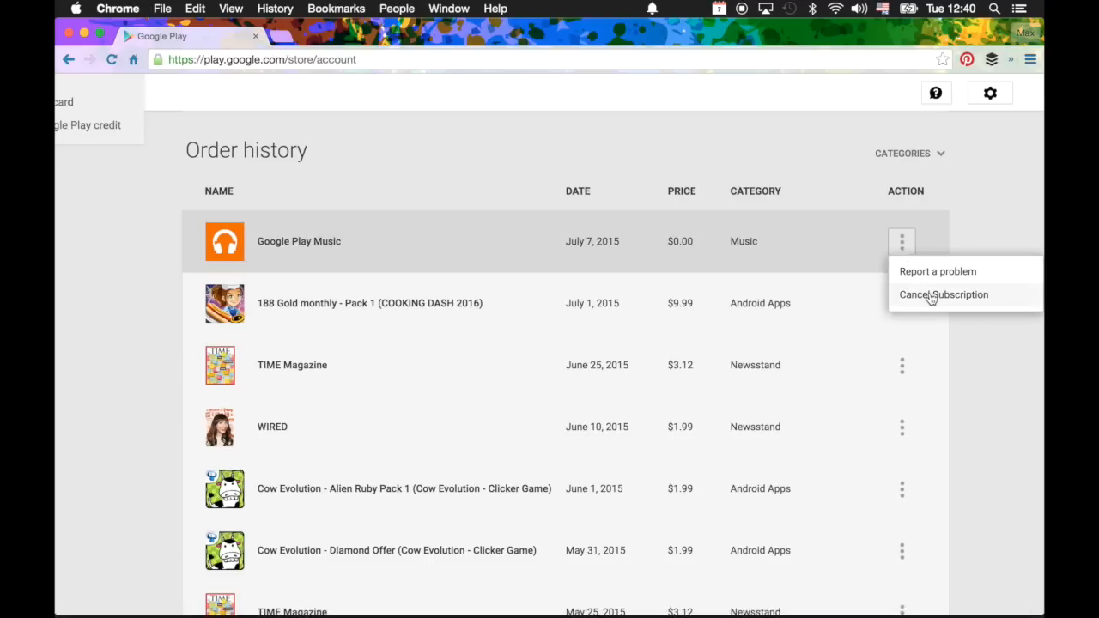
# Step: Cancel the Google Play Music subscription and dismiss the success message
pyautogui.click(943, 295)
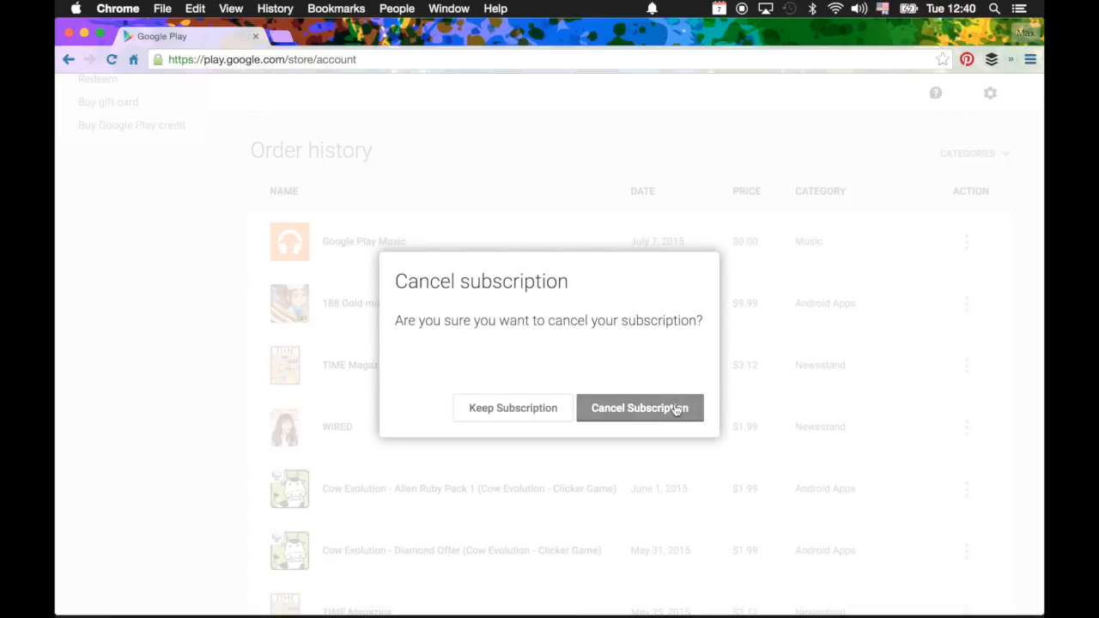
pyautogui.click(639, 407)
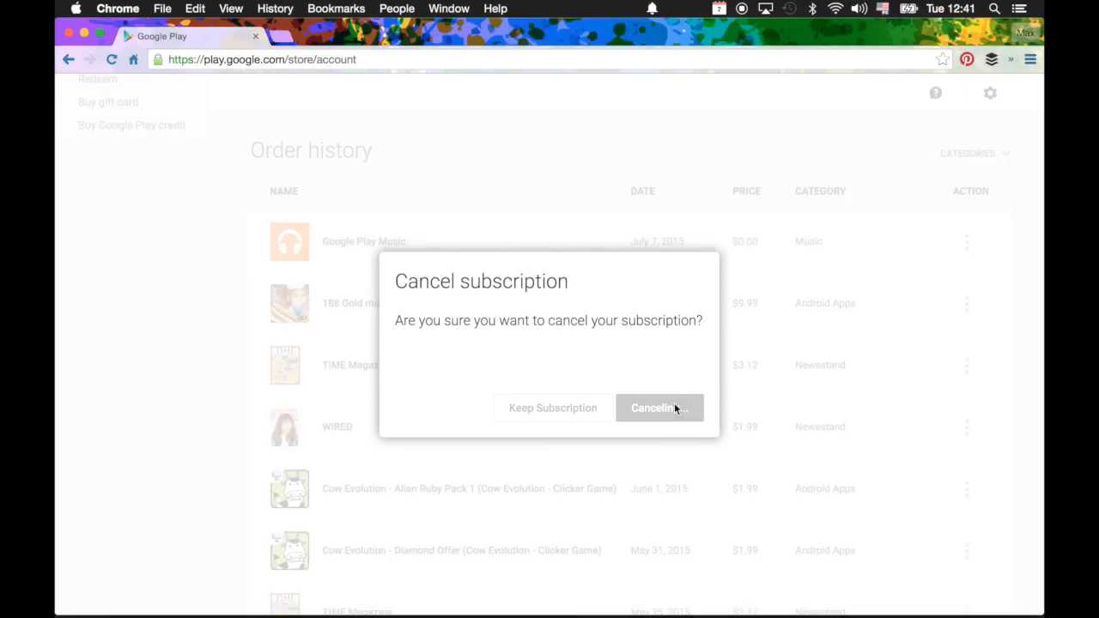
pyautogui.click(658, 407)
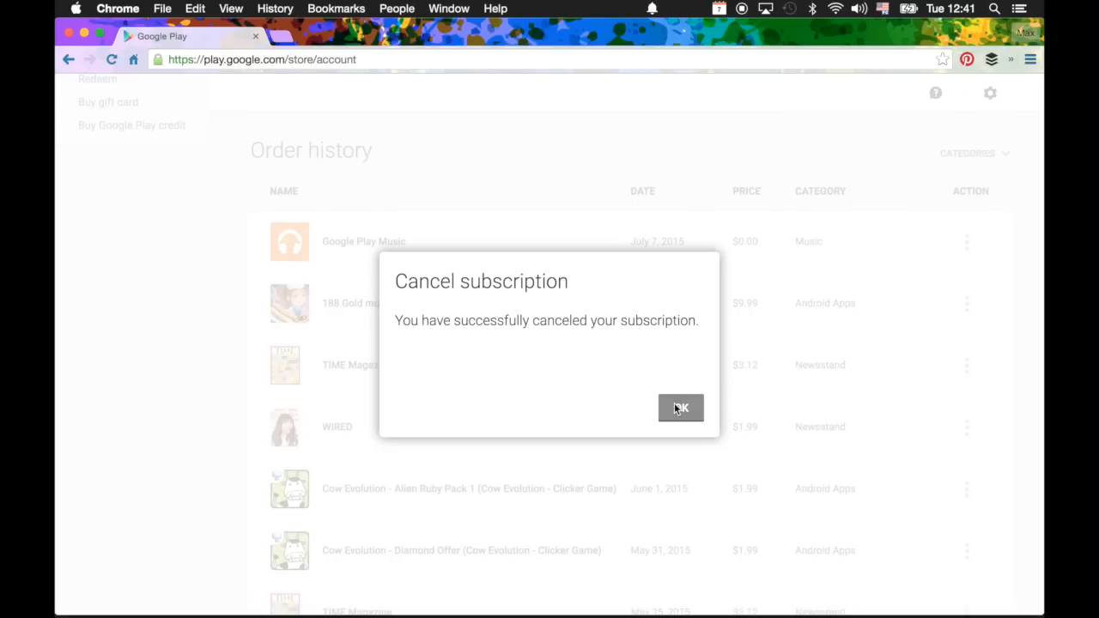
pyautogui.click(679, 408)
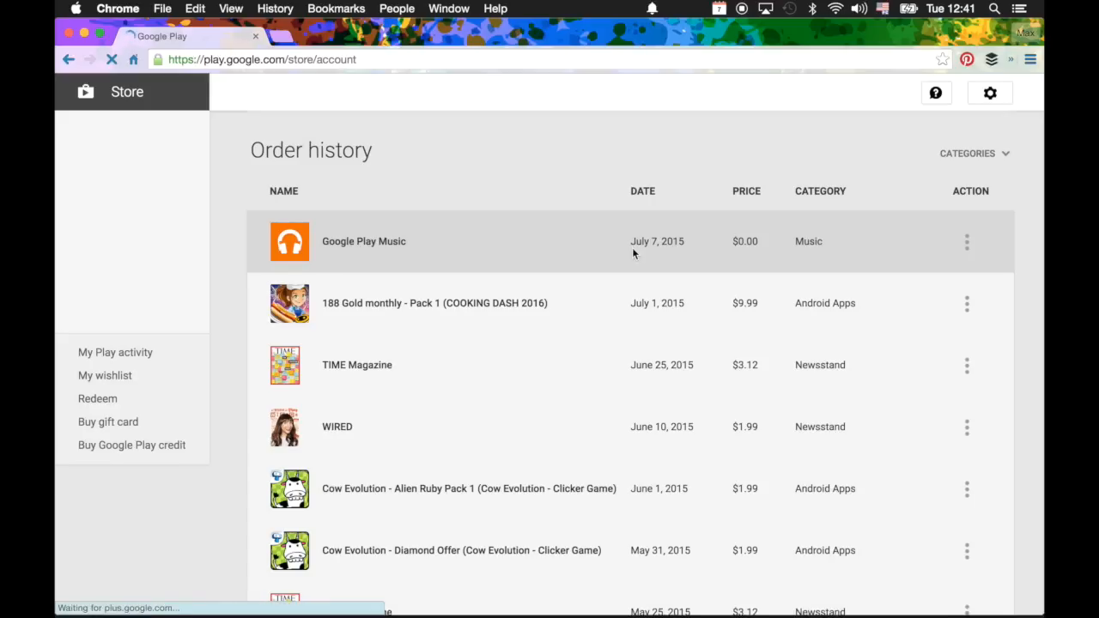
pyautogui.scroll(3)
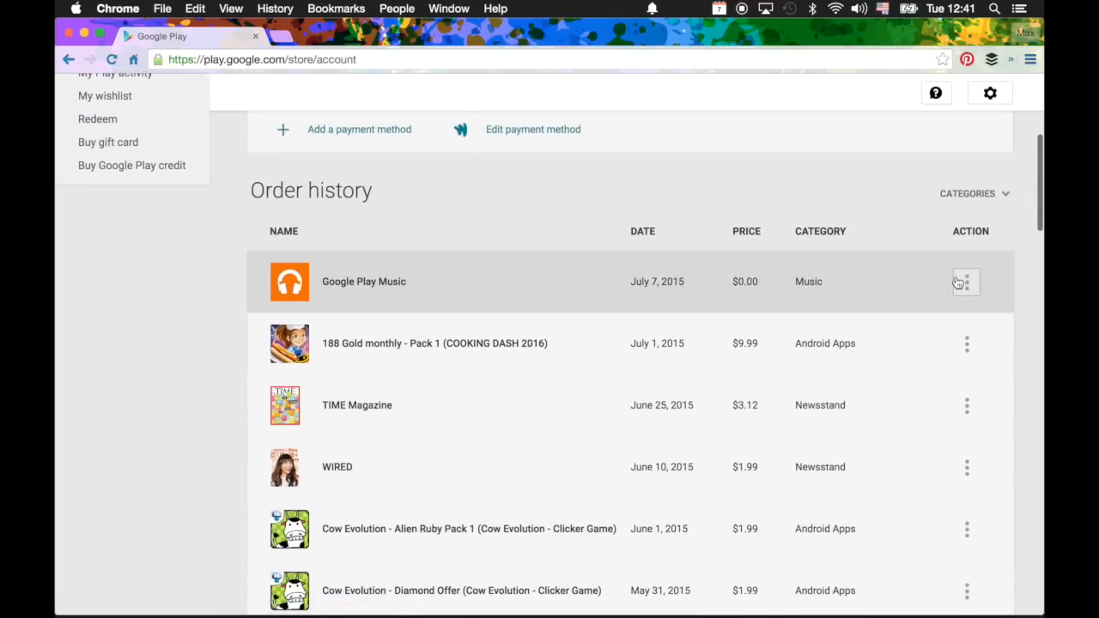
pyautogui.scroll(3)
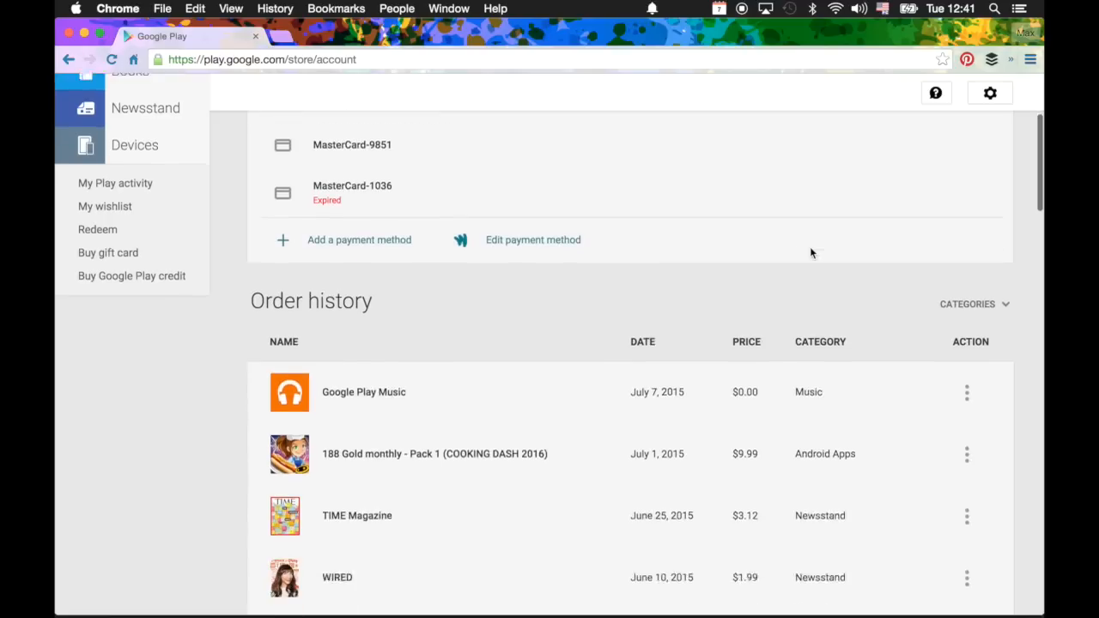
pyautogui.scroll(-3)
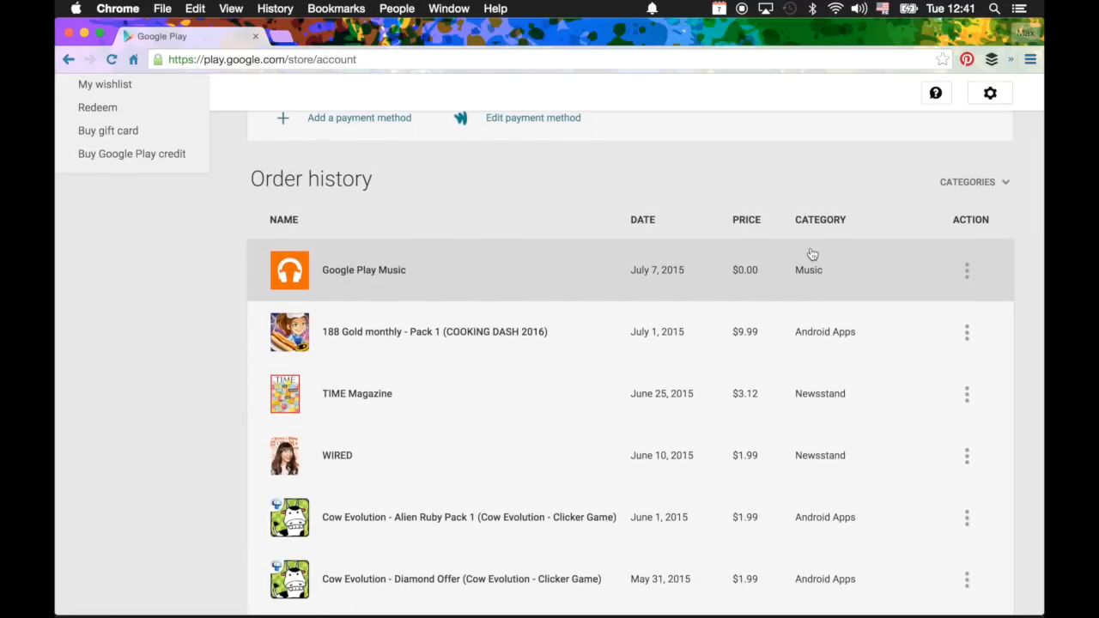
pyautogui.moveTo(617, 285)
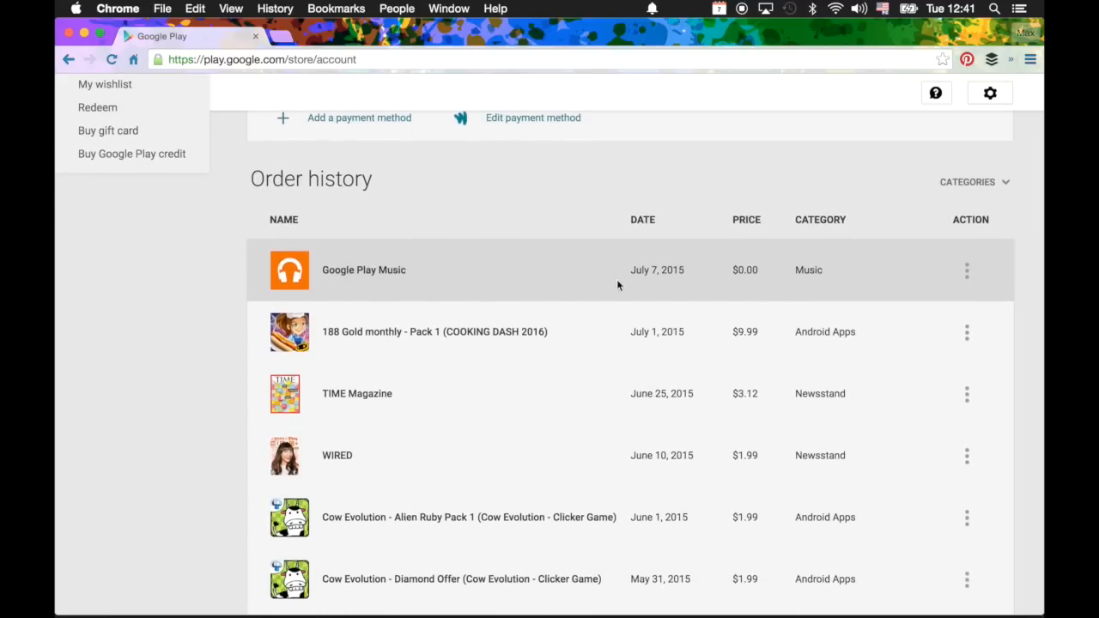
pyautogui.moveTo(558, 323)
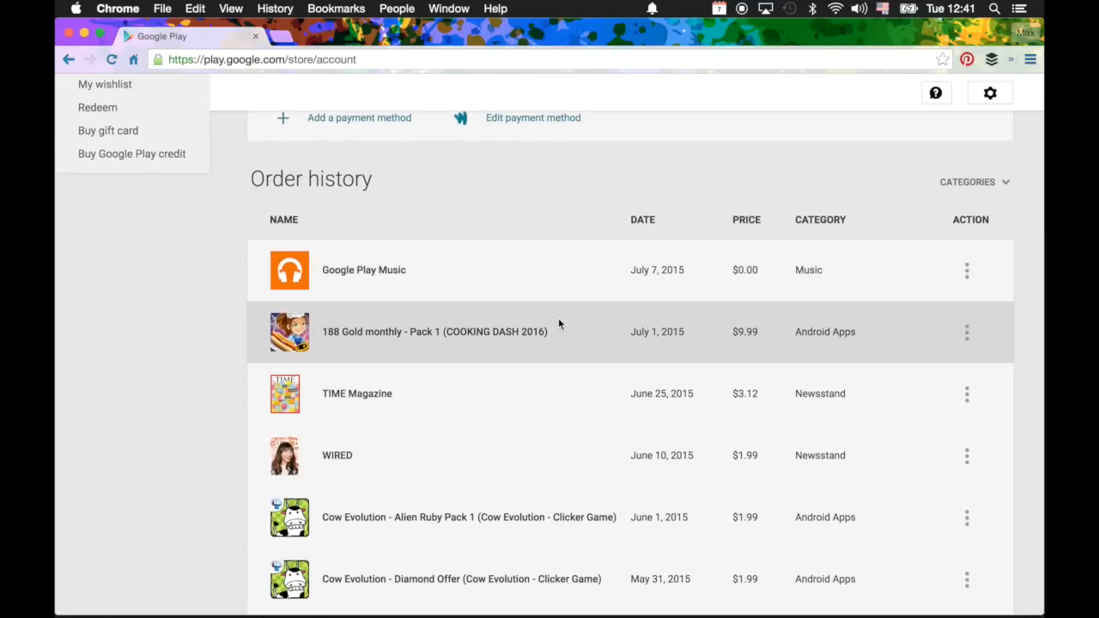